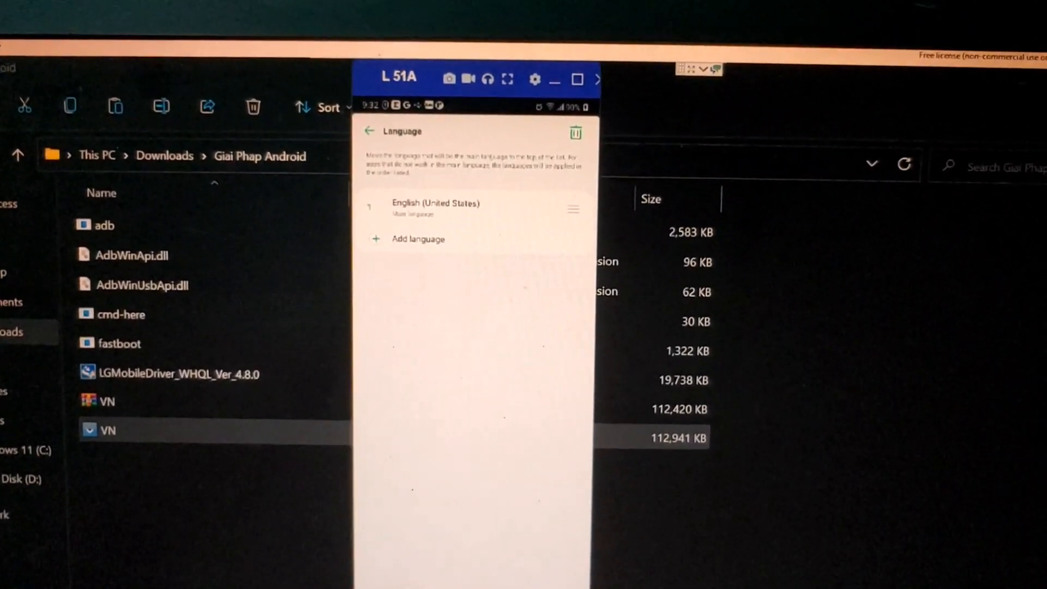
Step: Navigate back from Language to System settings and show the About phone page for the LG V60 ThinQ 5G
left_click(368, 130)
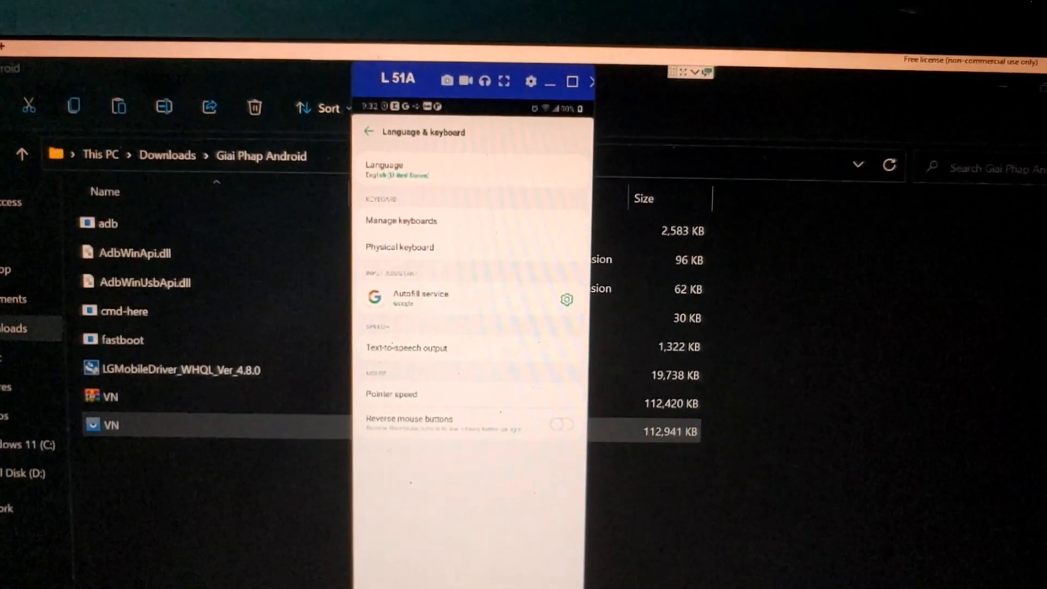
left_click(369, 132)
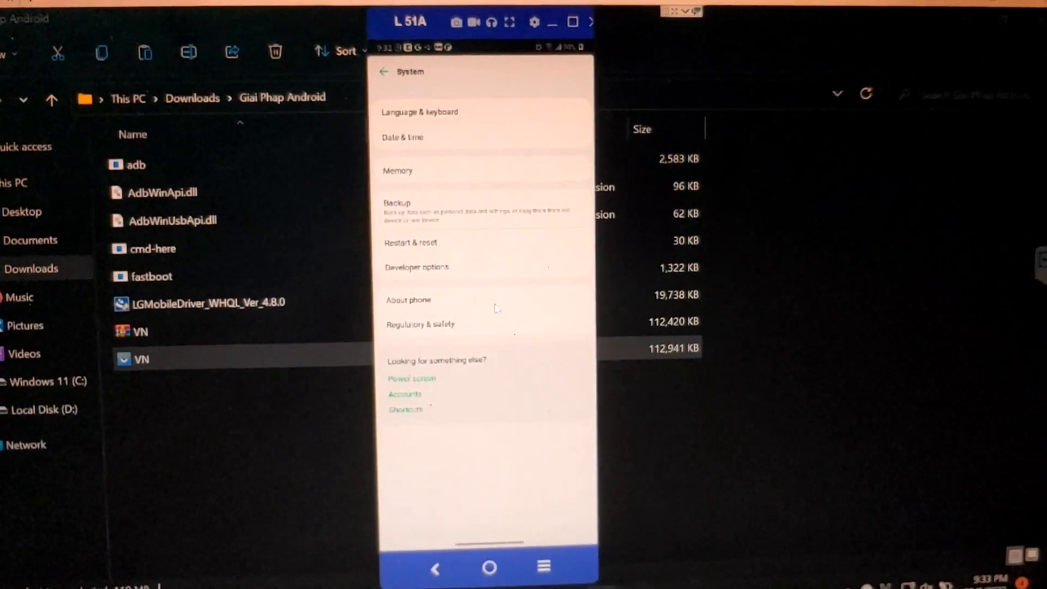
left_click(408, 300)
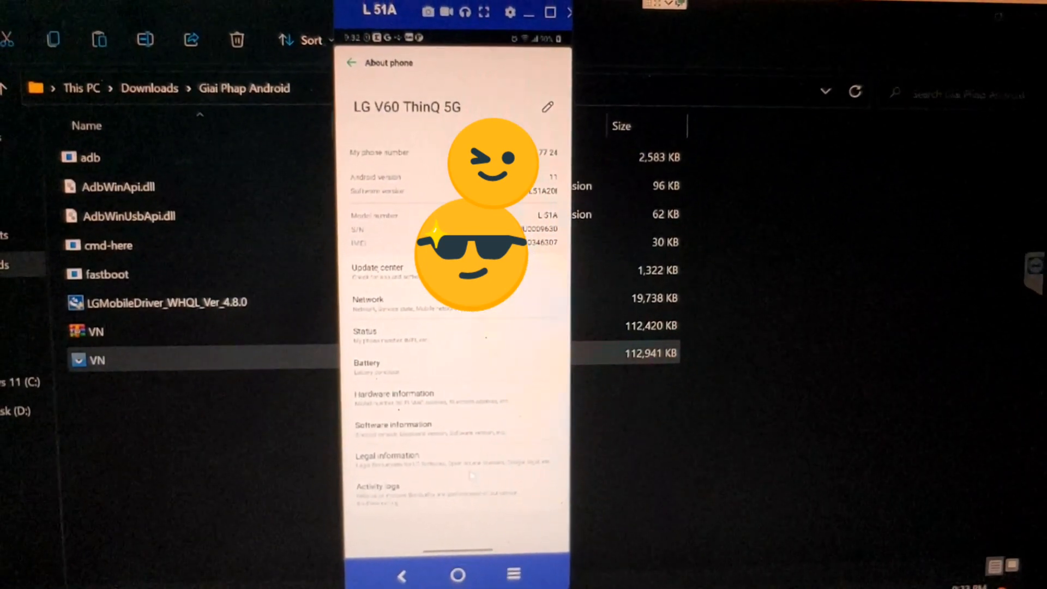
Step: Return to the phone's home screen
left_click(466, 570)
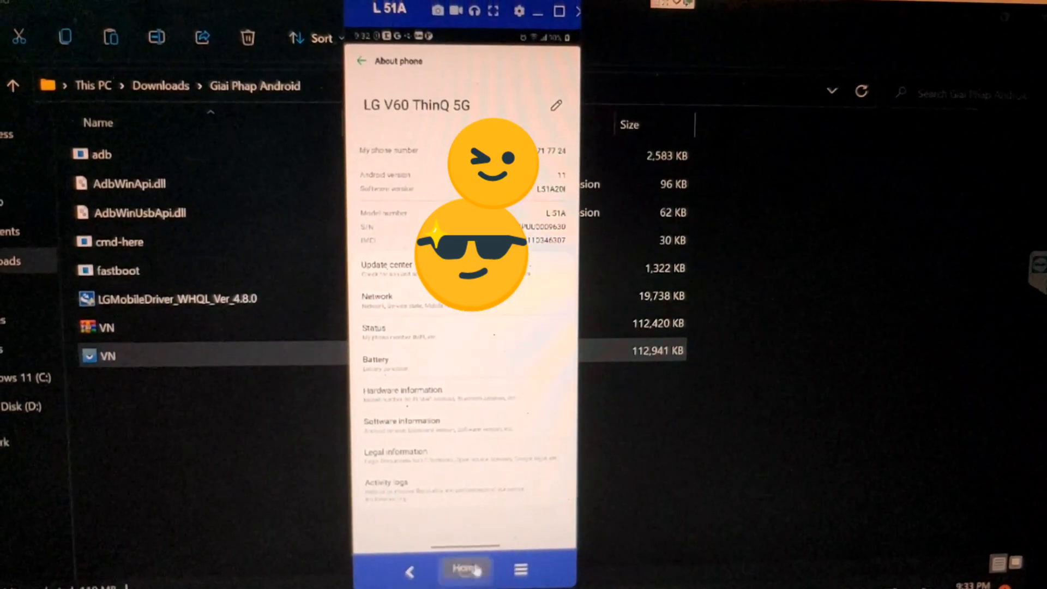
left_click(466, 570)
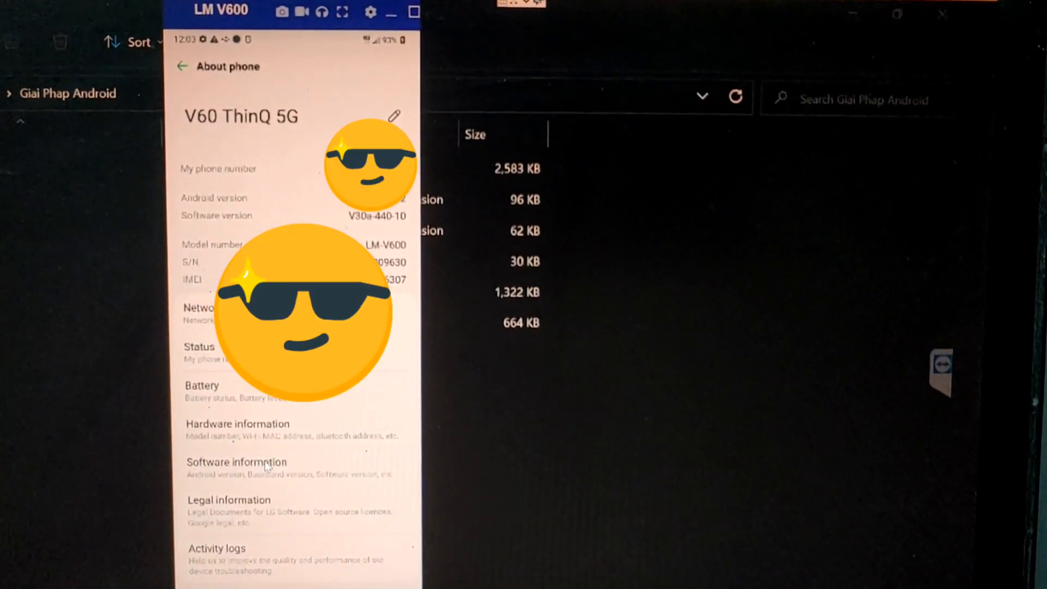
Step: View the software information confirming model LM-V600, then pull down the notification shade
left_click(236, 461)
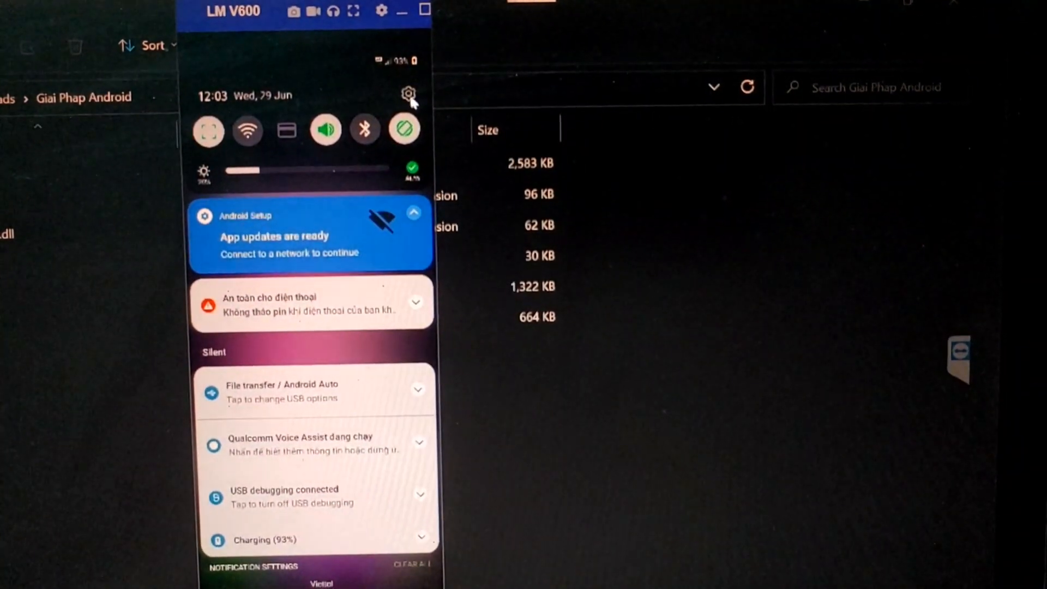
Step: From Settings > System, enable Developer options with OEM unlock on, dismissing the warning
left_click(408, 92)
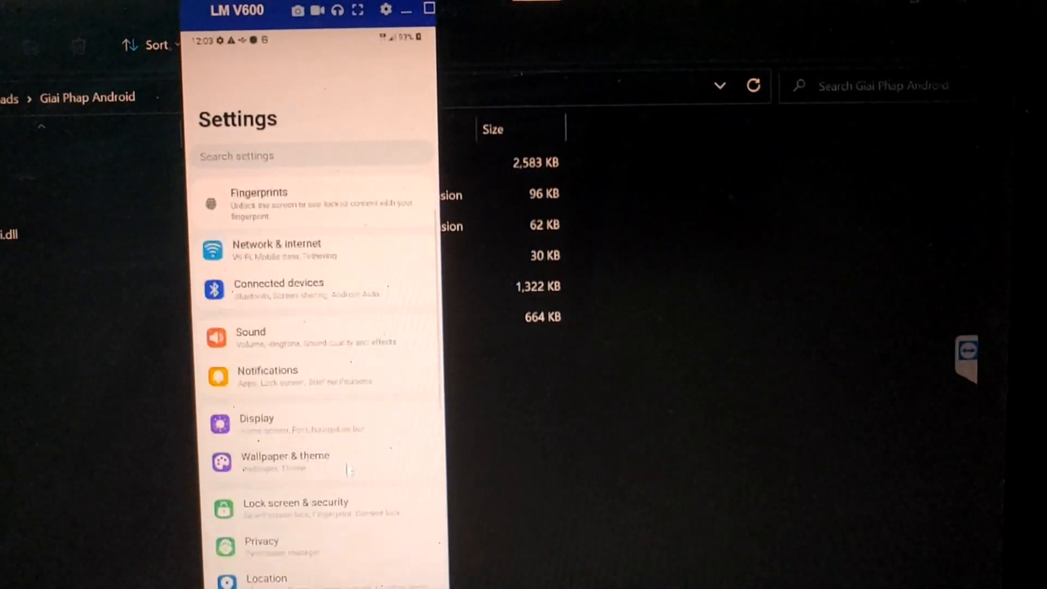
scroll("down", 3)
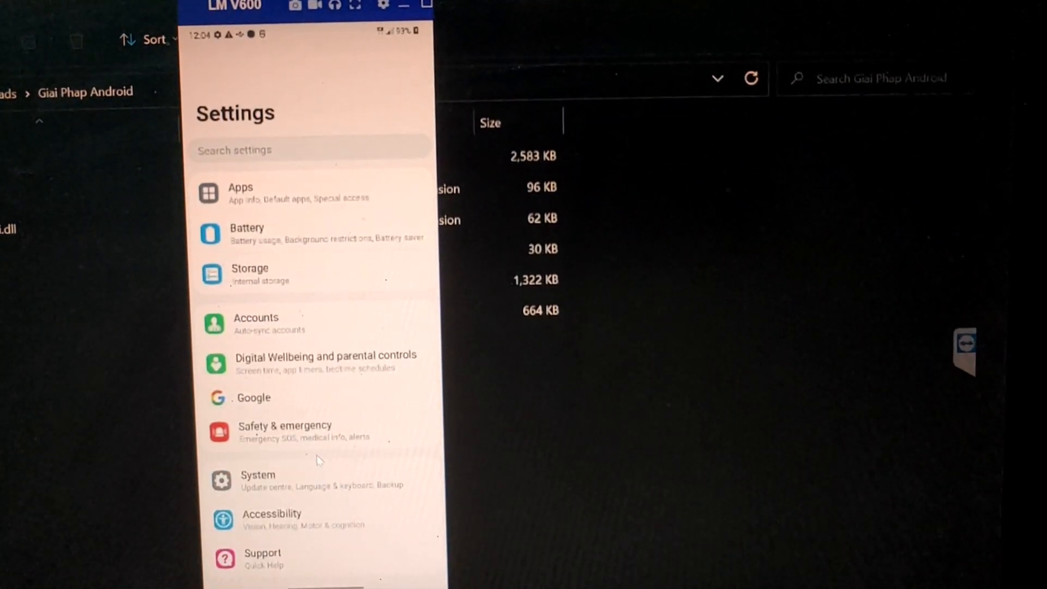
left_click(258, 480)
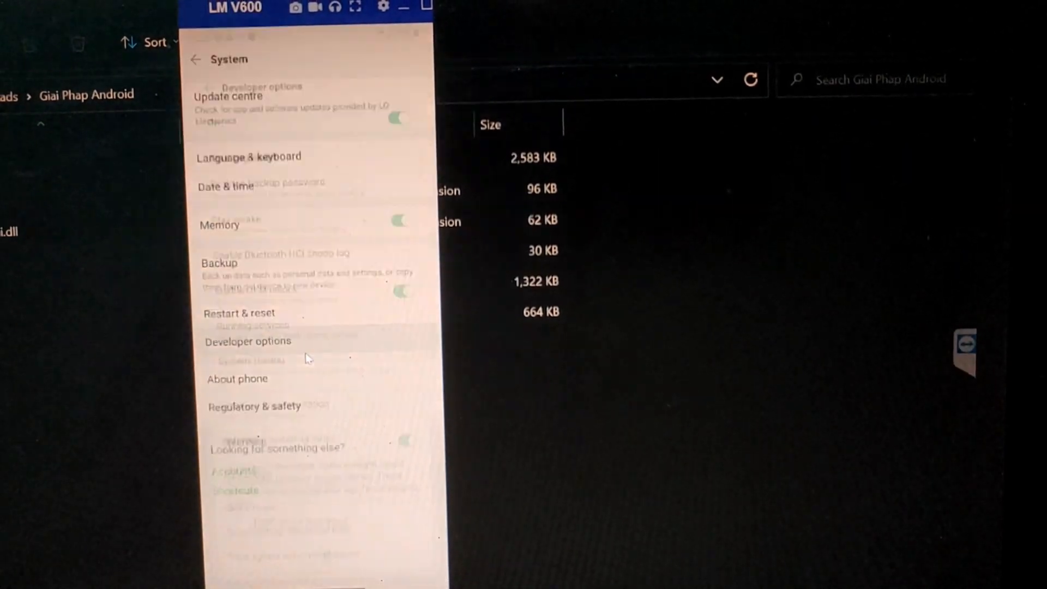
left_click(248, 341)
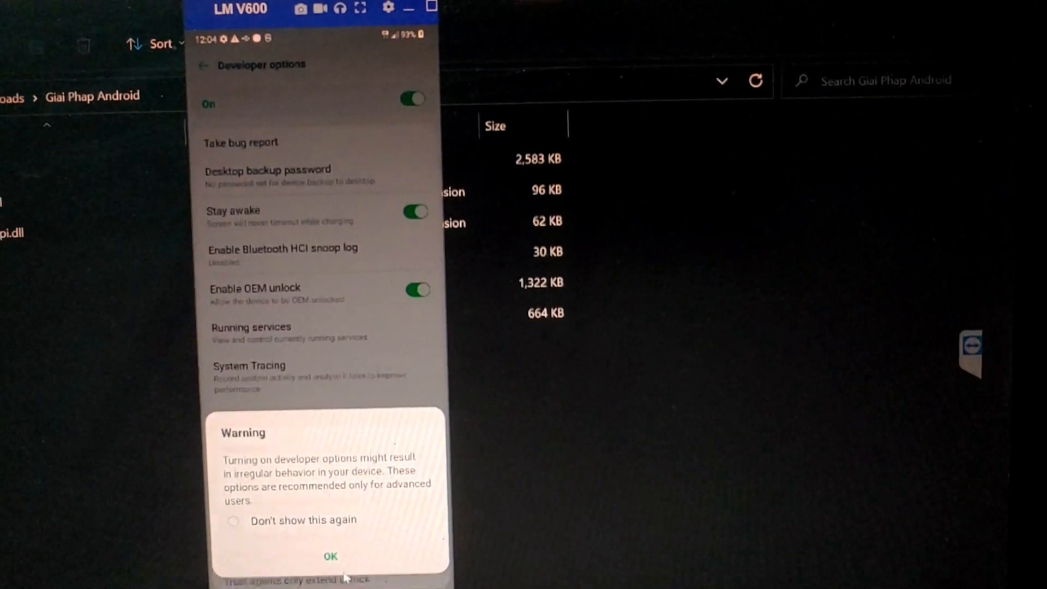
left_click(329, 555)
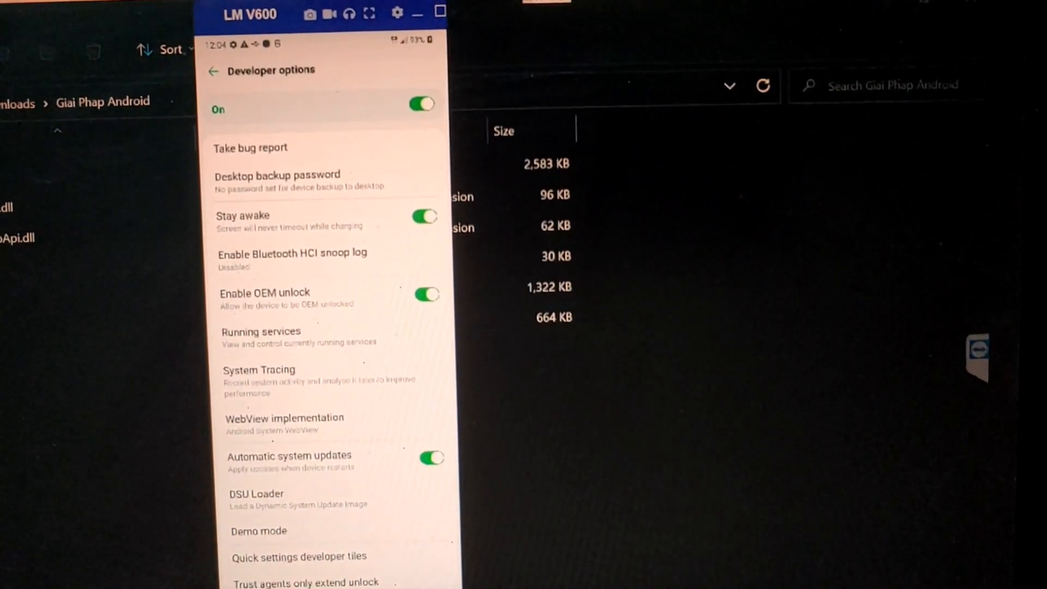